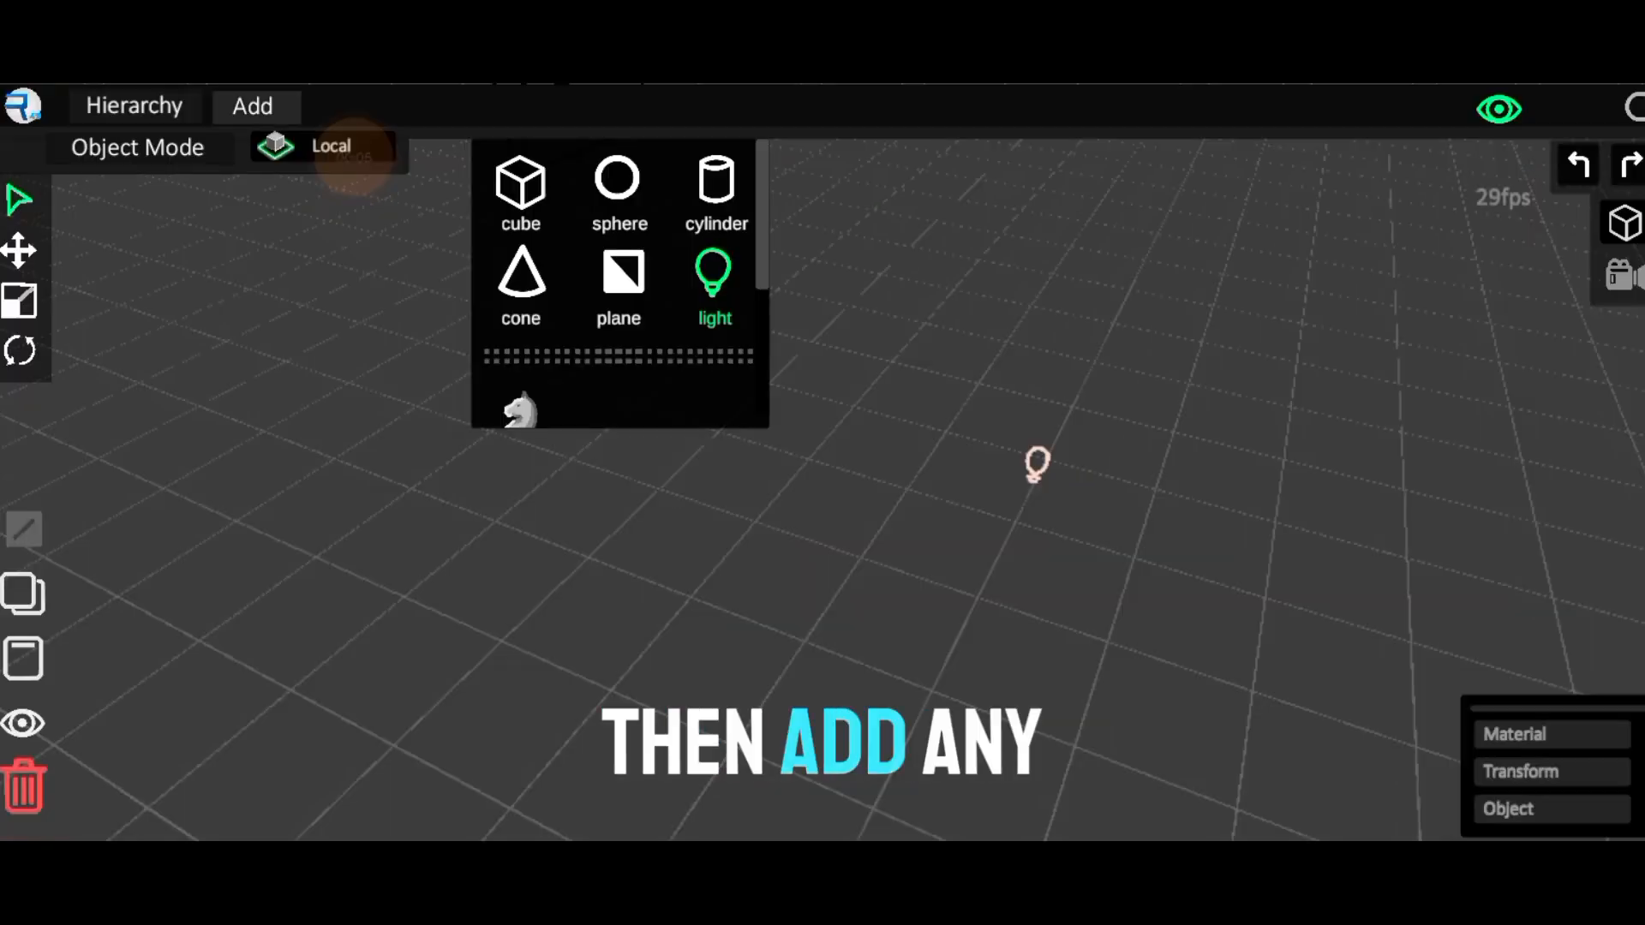
Add a large ground plane and a sphere resting on it, confirming the size value
click(619, 286)
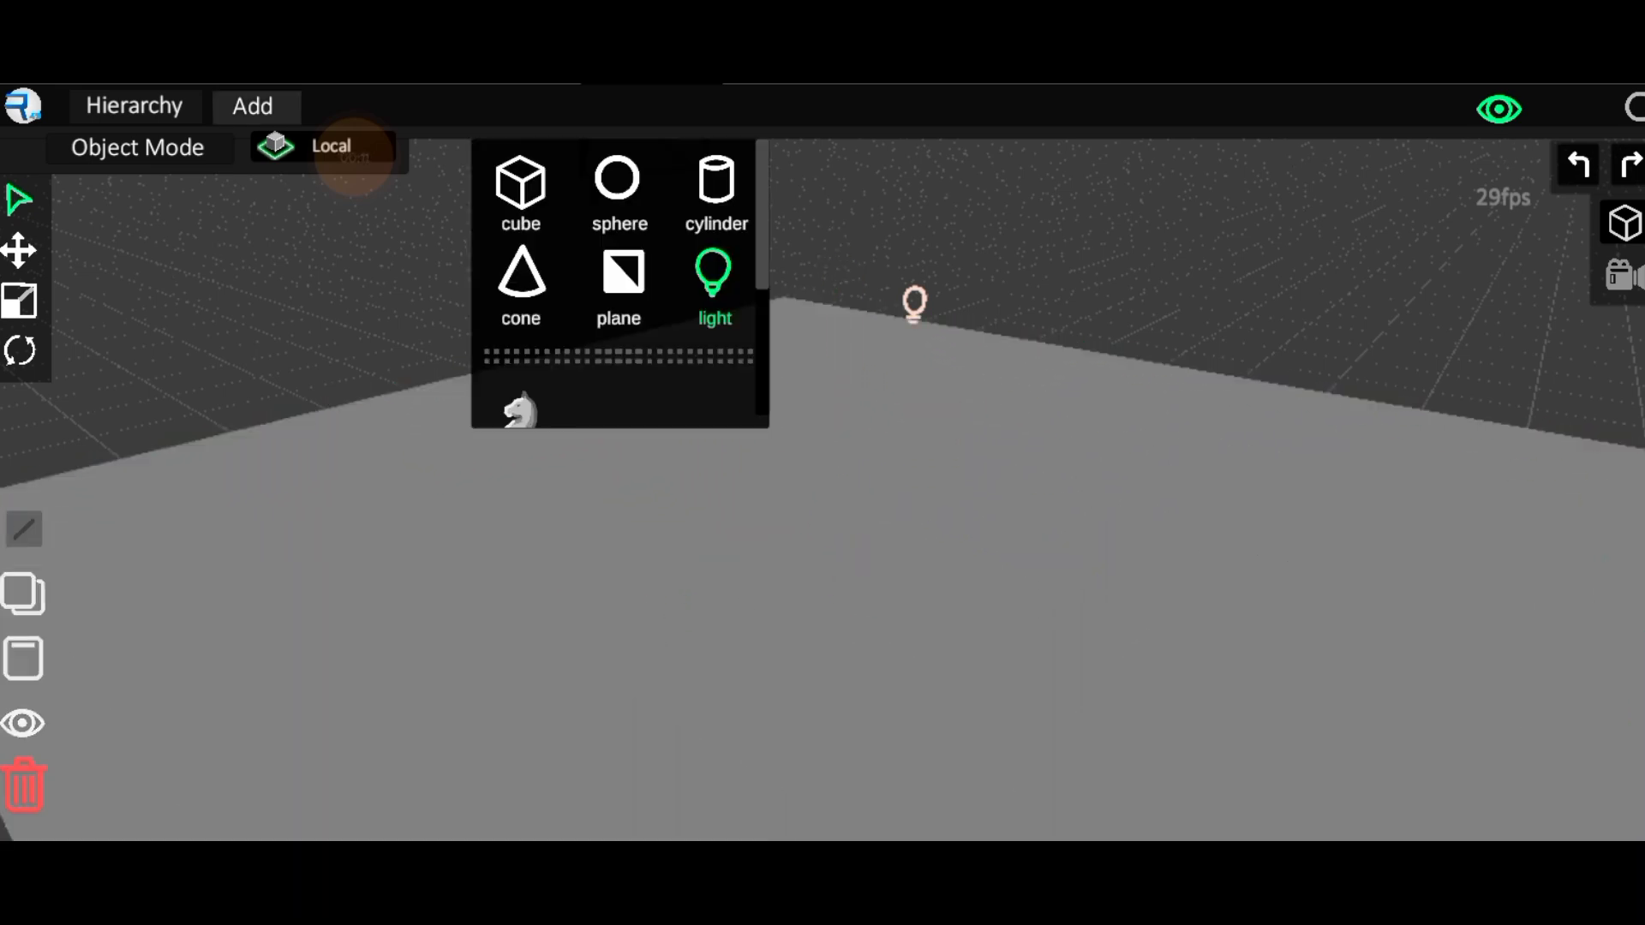
click(619, 193)
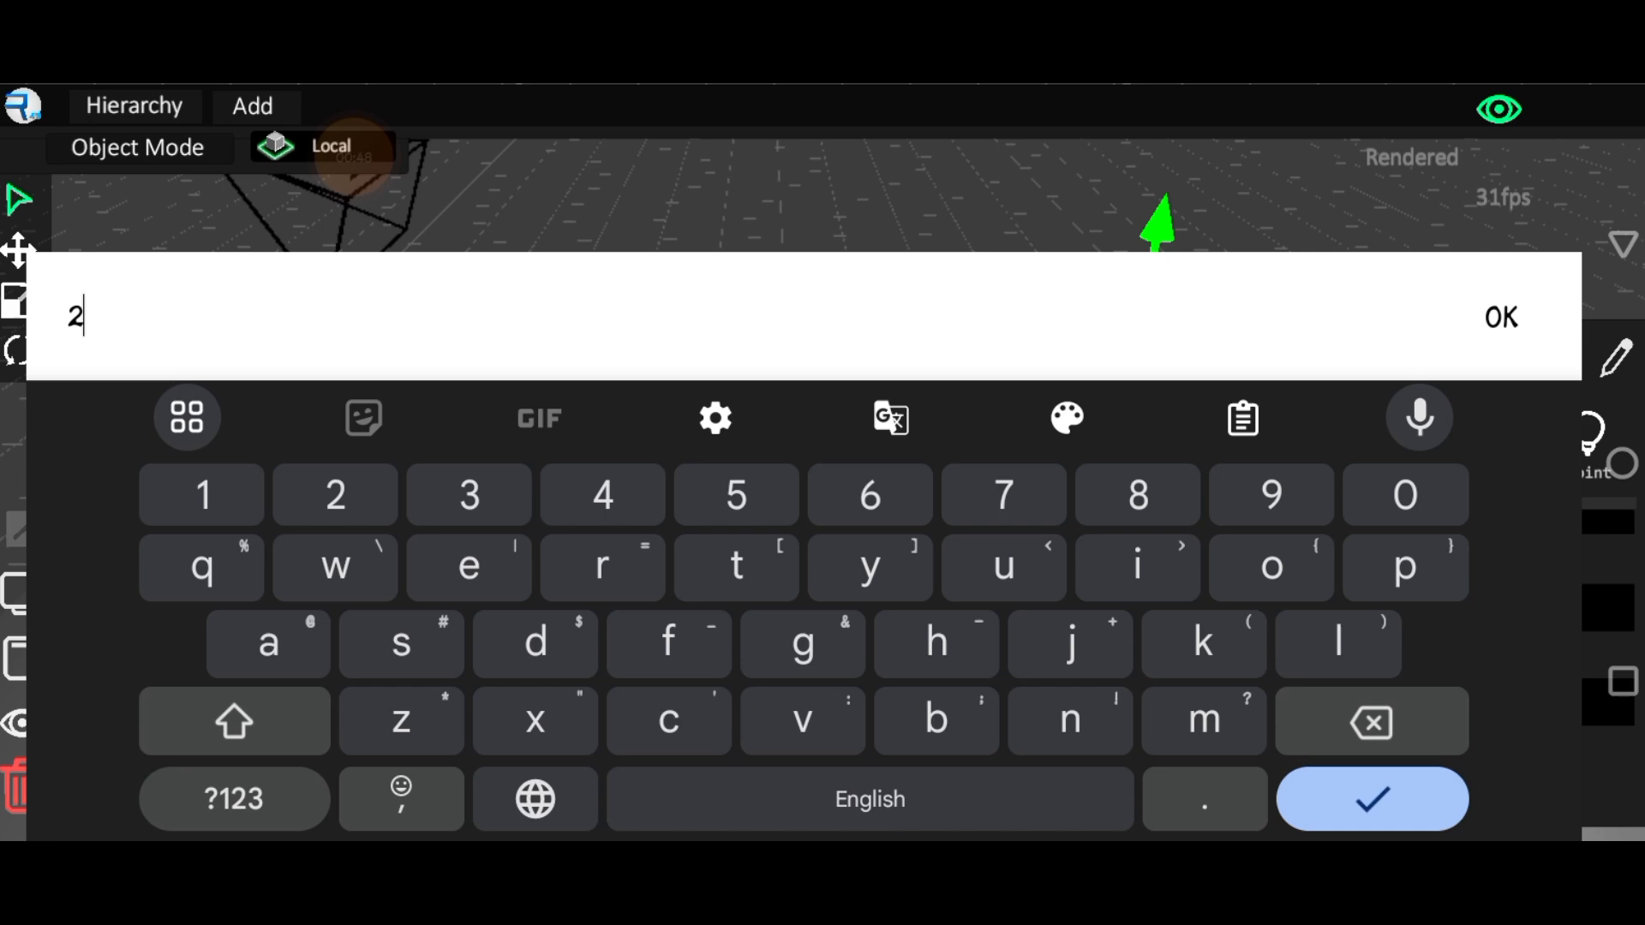
click(1499, 317)
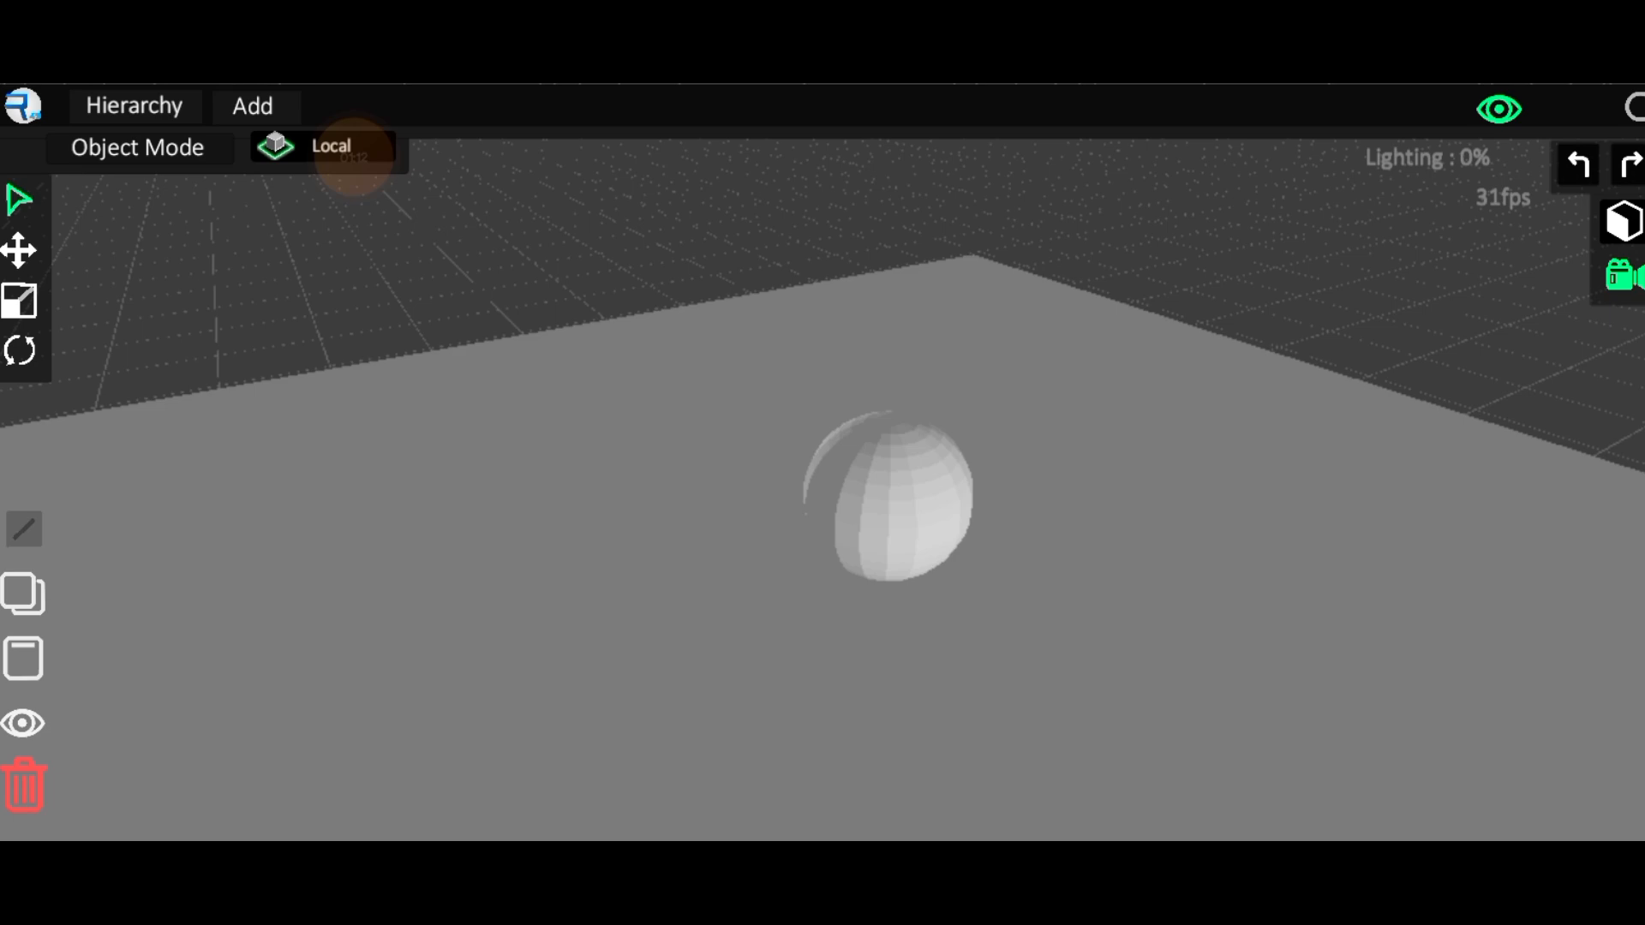
Give the sphere's material about 80% Specular and Smooth shading for a glossy highlight
click(892, 494)
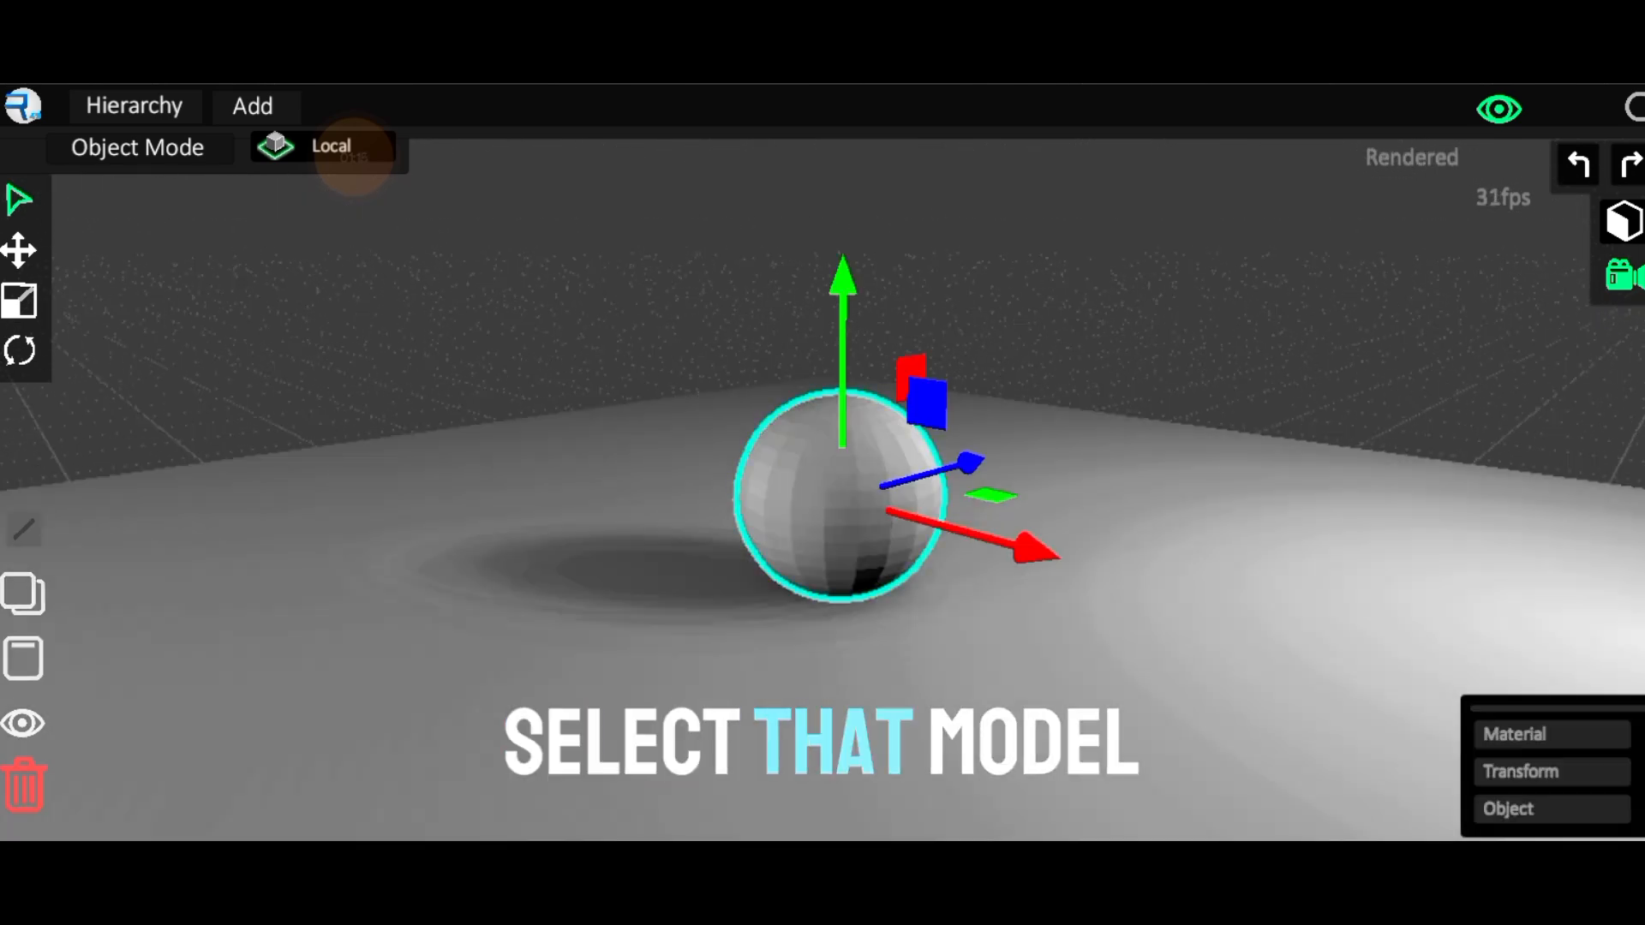
click(1513, 733)
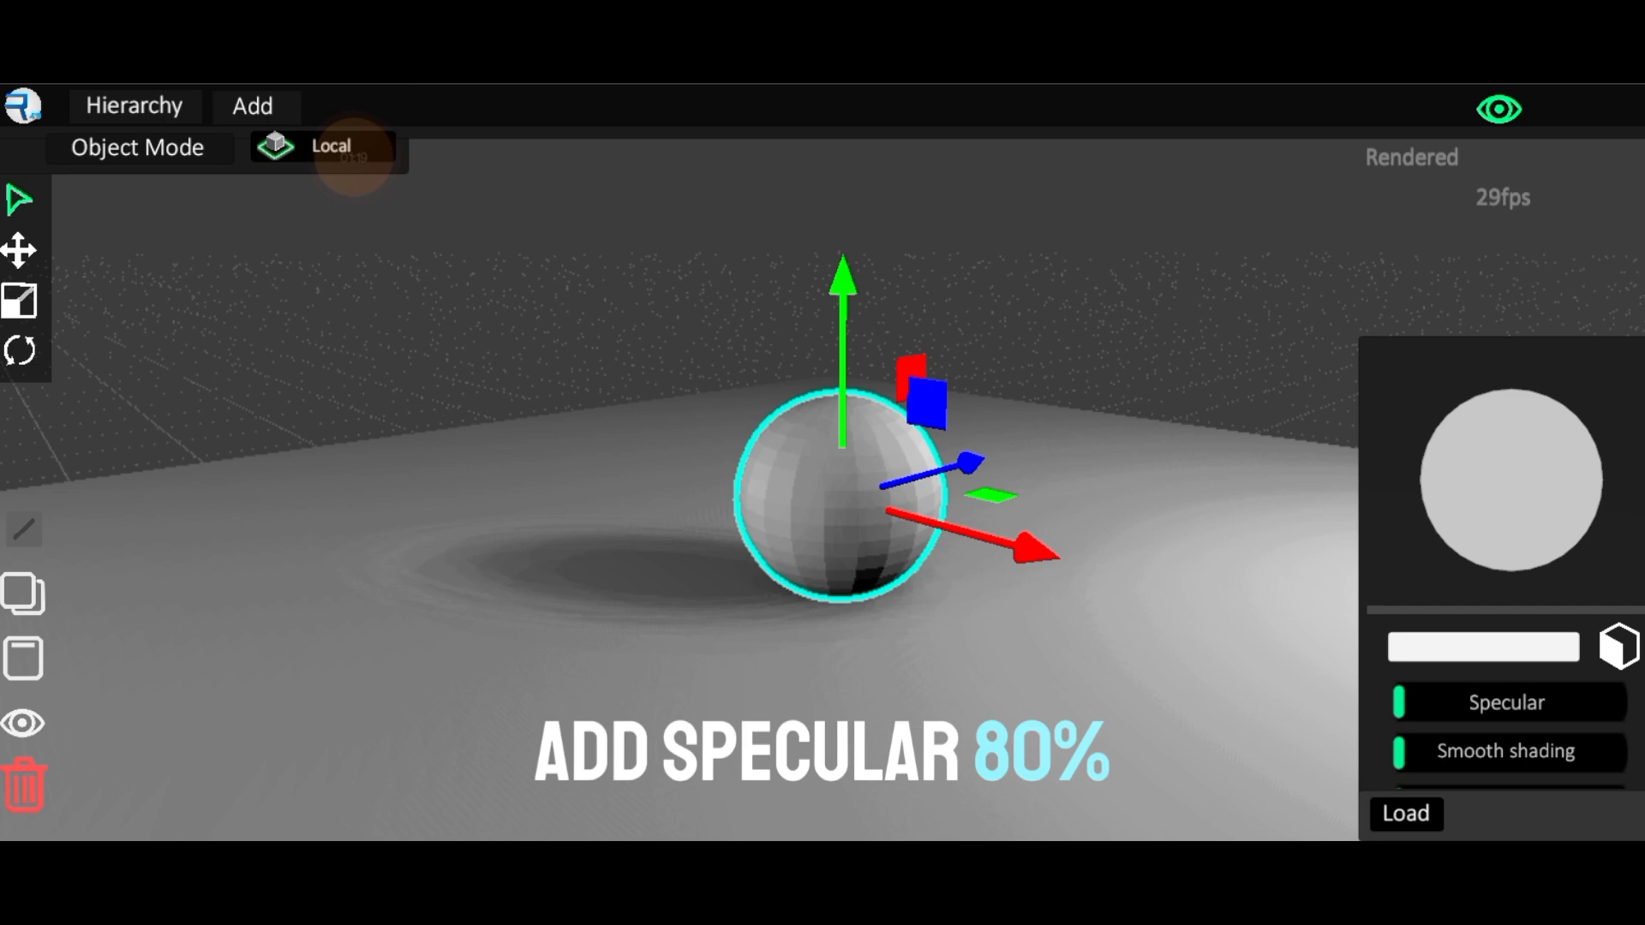
click(1506, 702)
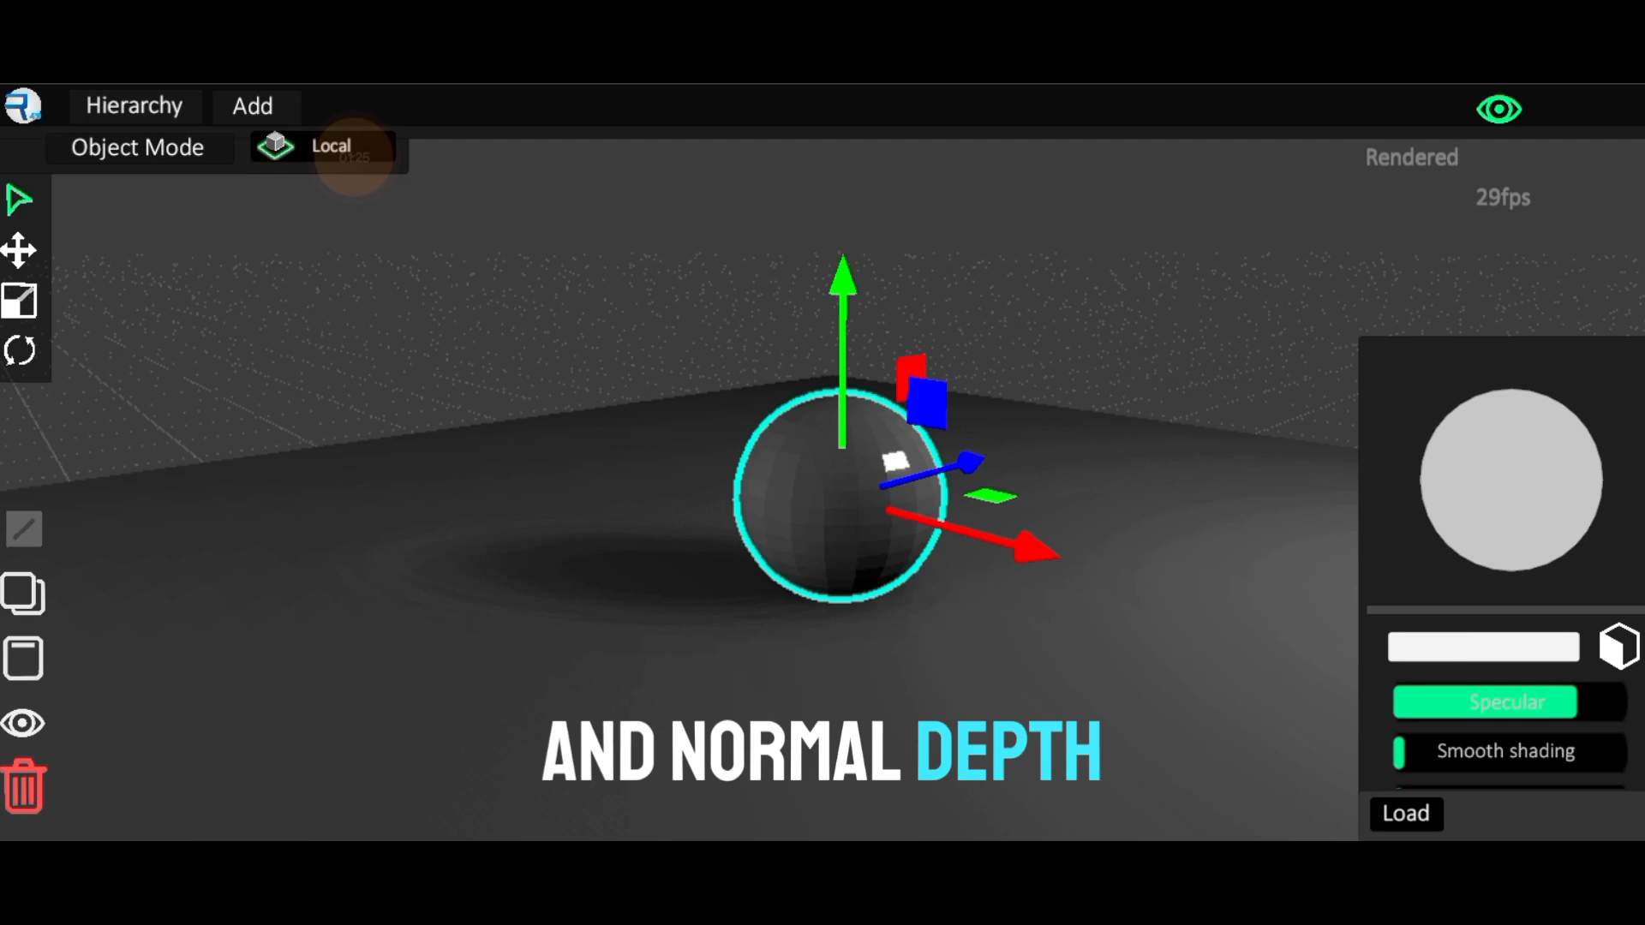
click(1506, 751)
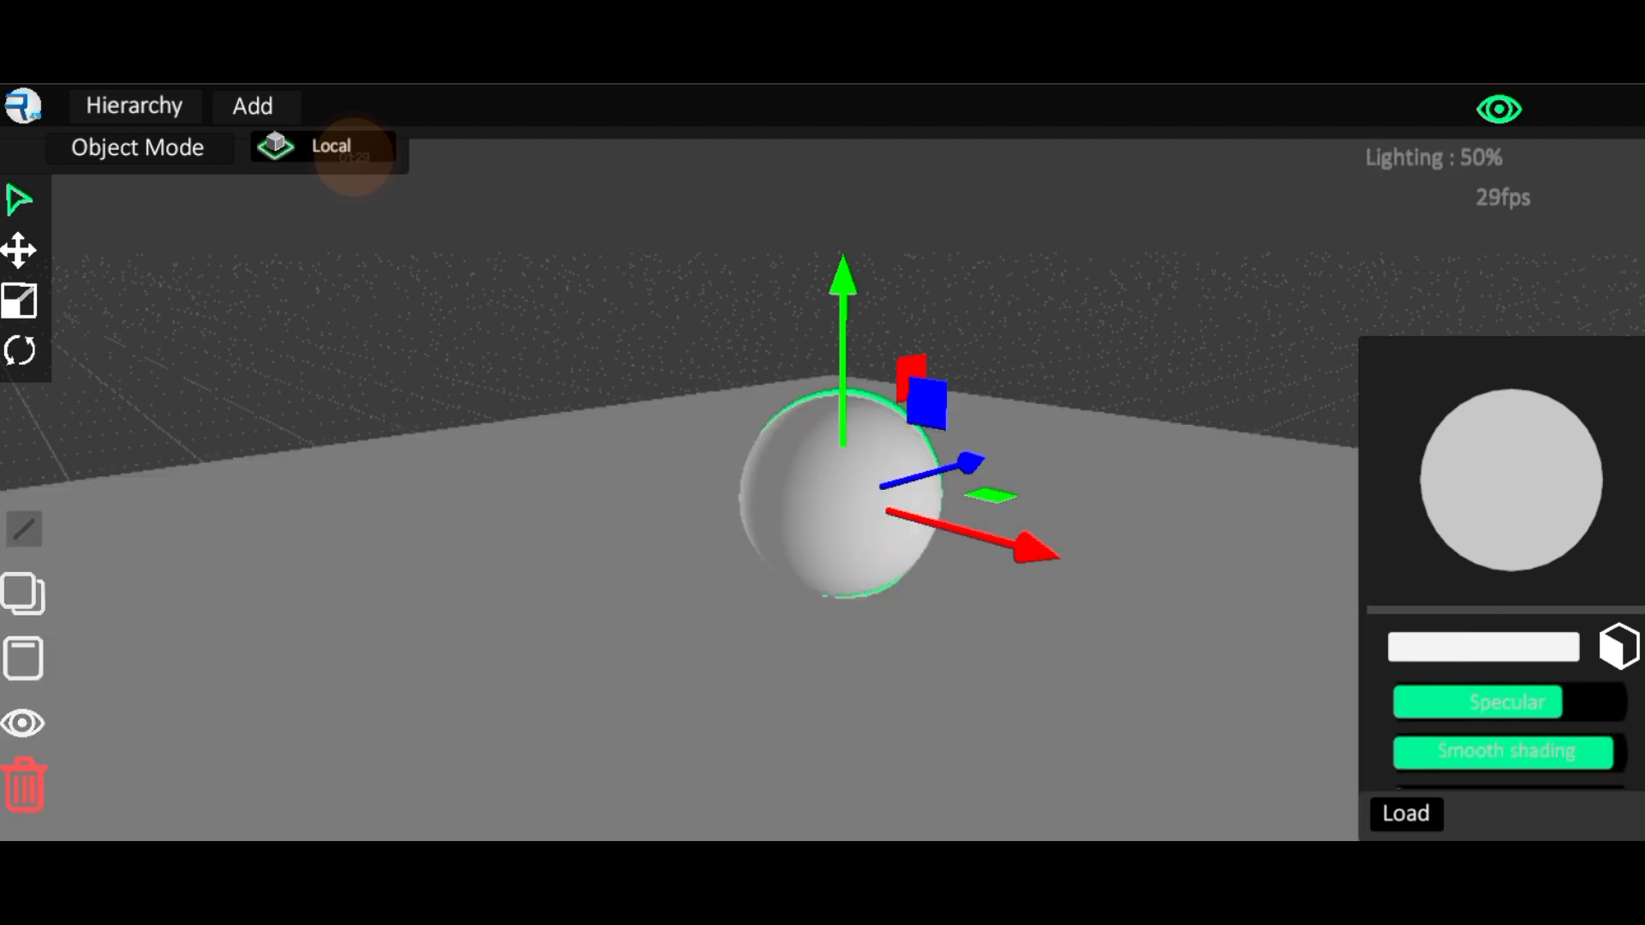
click(1497, 110)
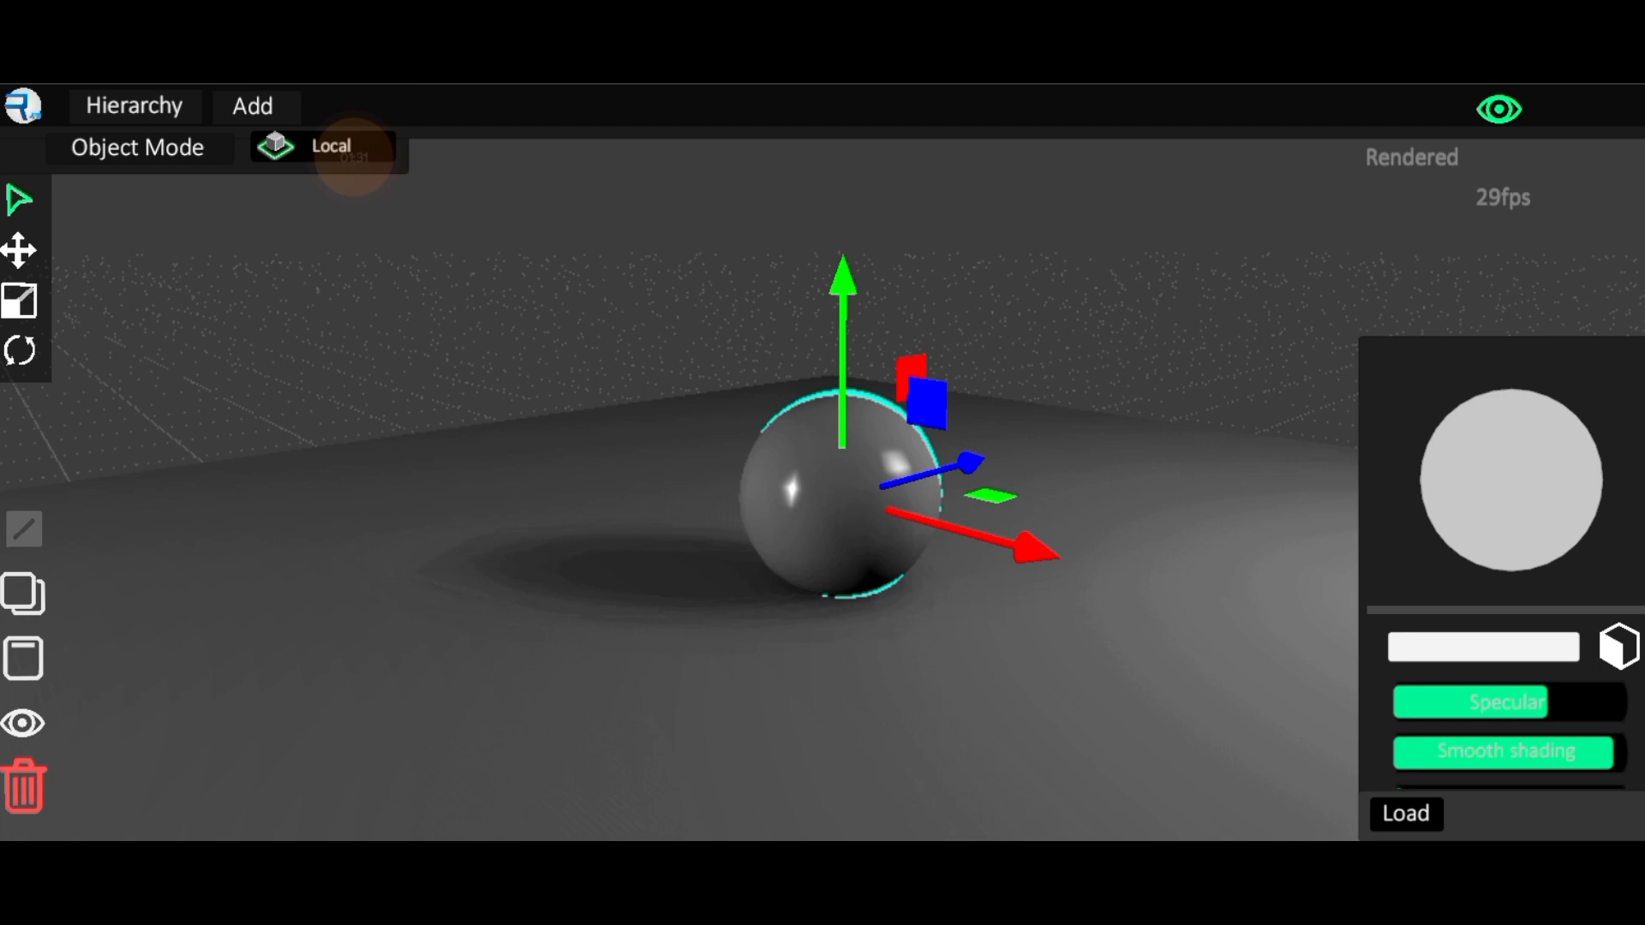
Leave the glossy sphere and select the ground plane for editing
scroll(down, 3)
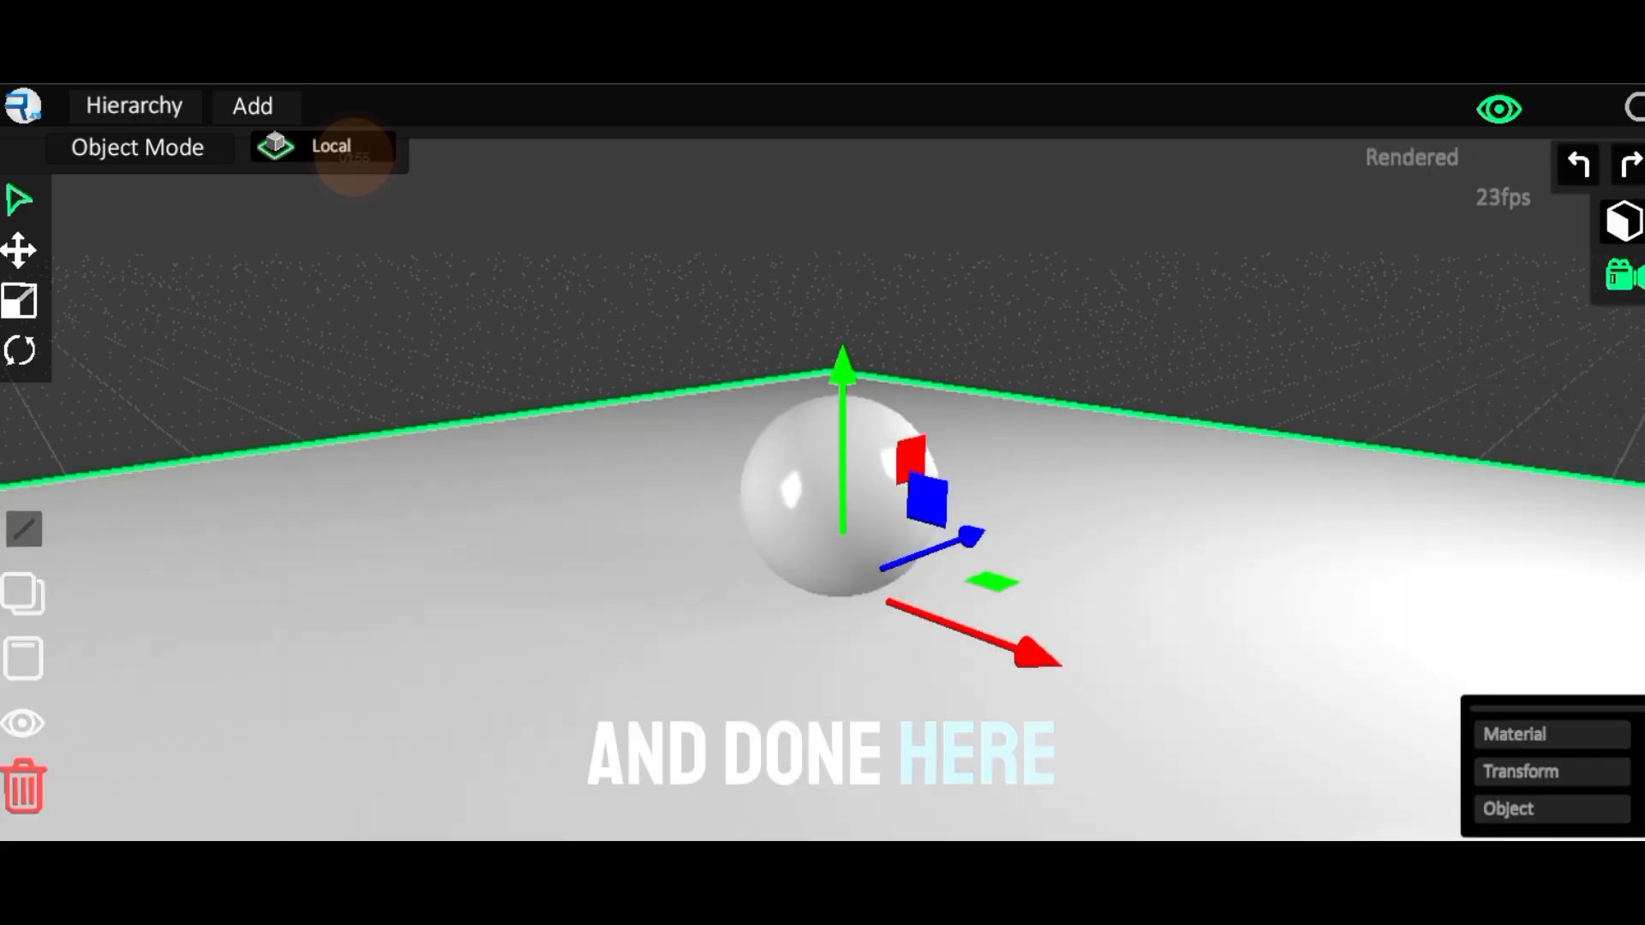
Raise the plane material's Emission and Normal Depth so the sphere reflects in it, then render
click(1513, 734)
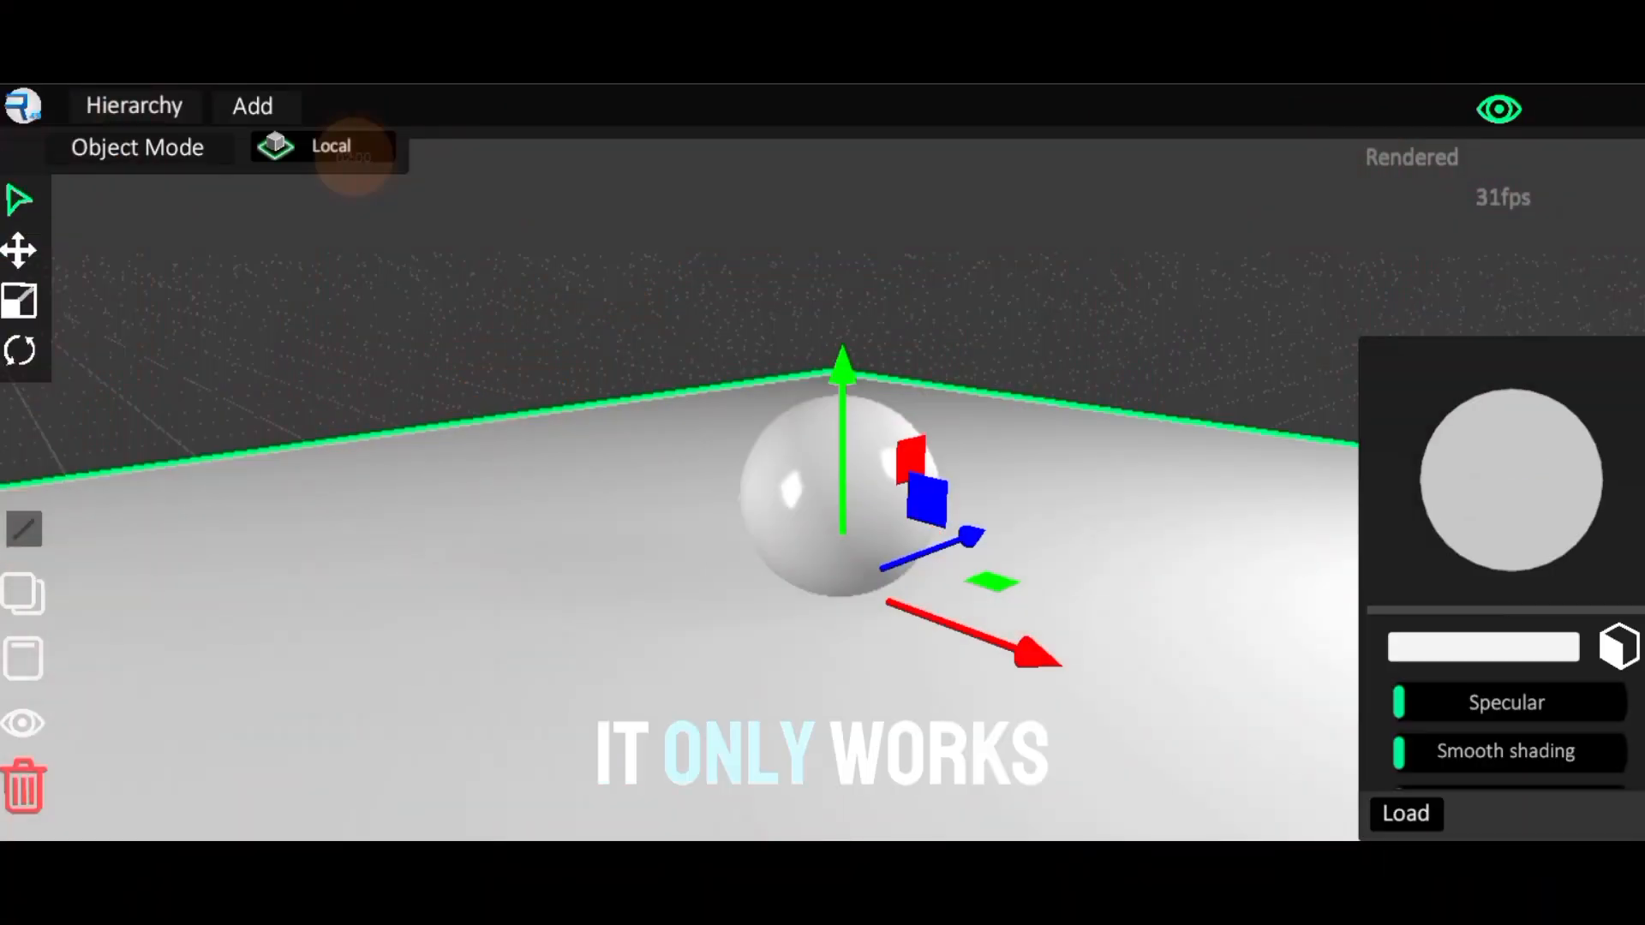
click(1507, 703)
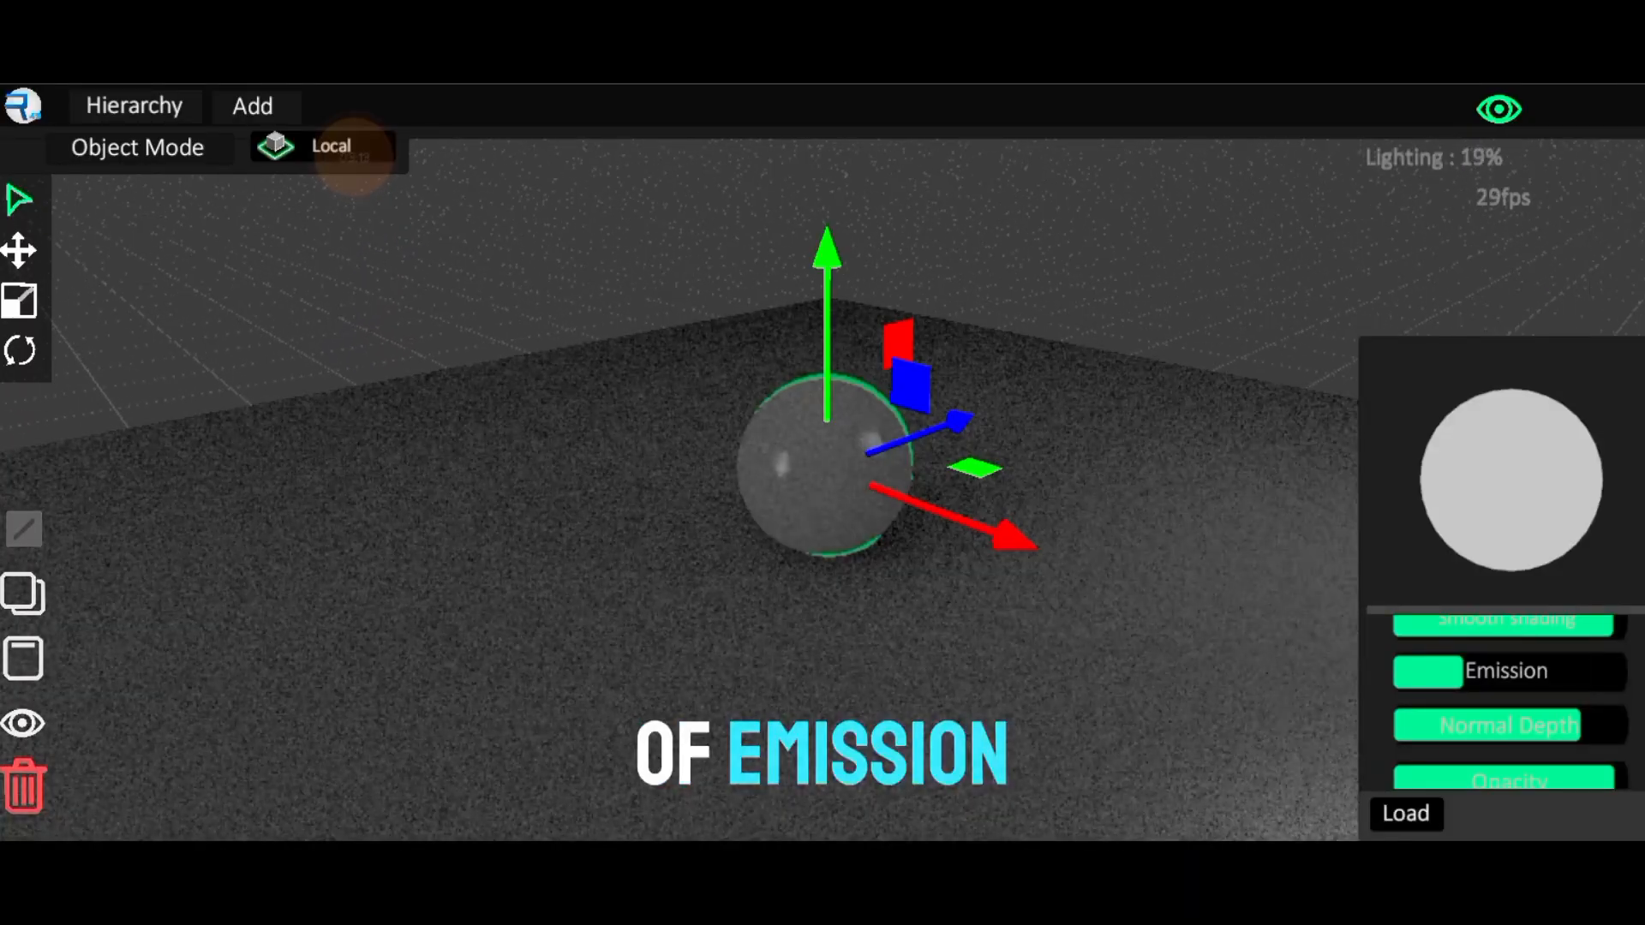
click(1498, 108)
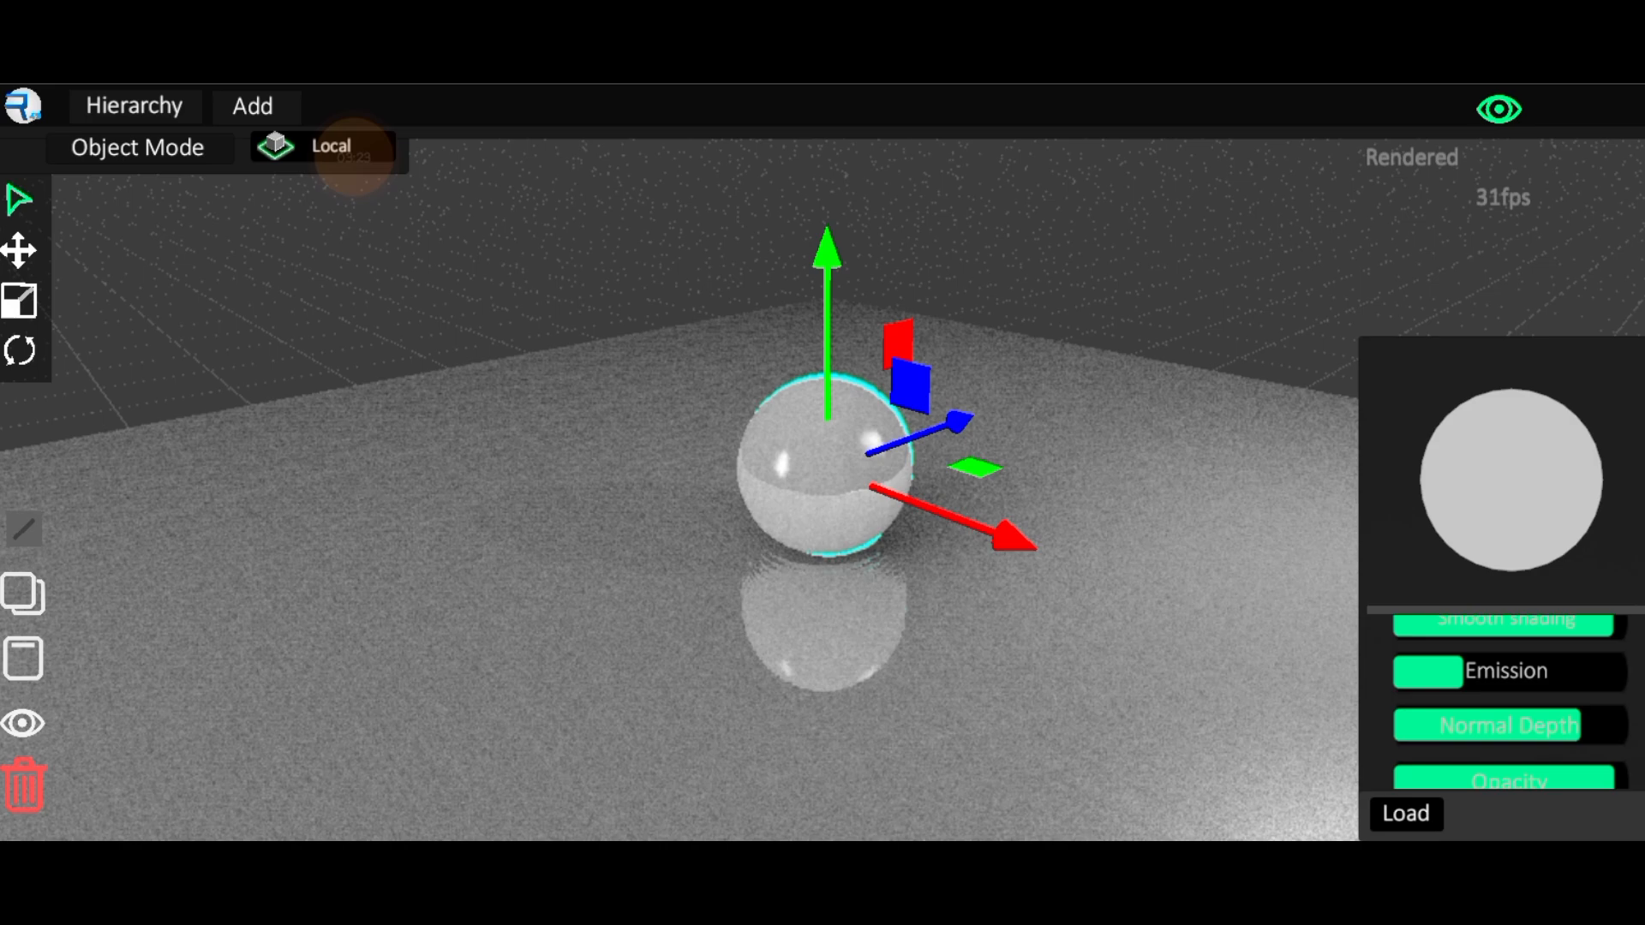